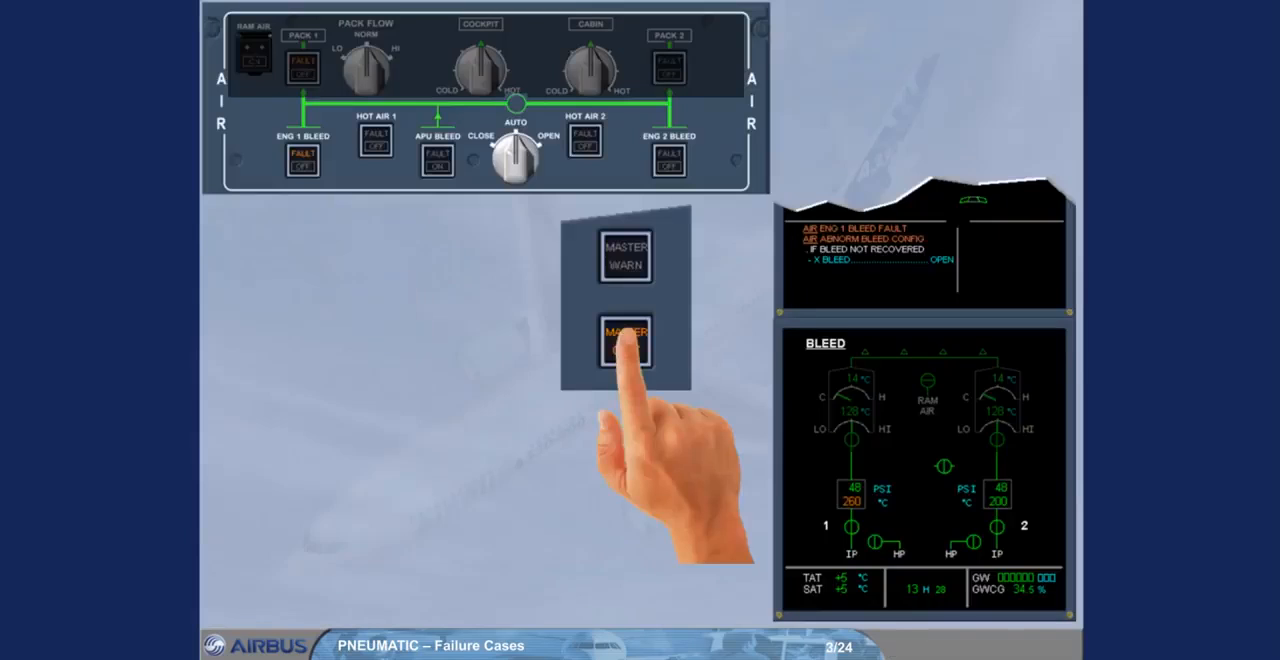
- Play the slide 3 Master Caution animation and read the amber ENG 1 BLEED FAULT callout
click(624, 341)
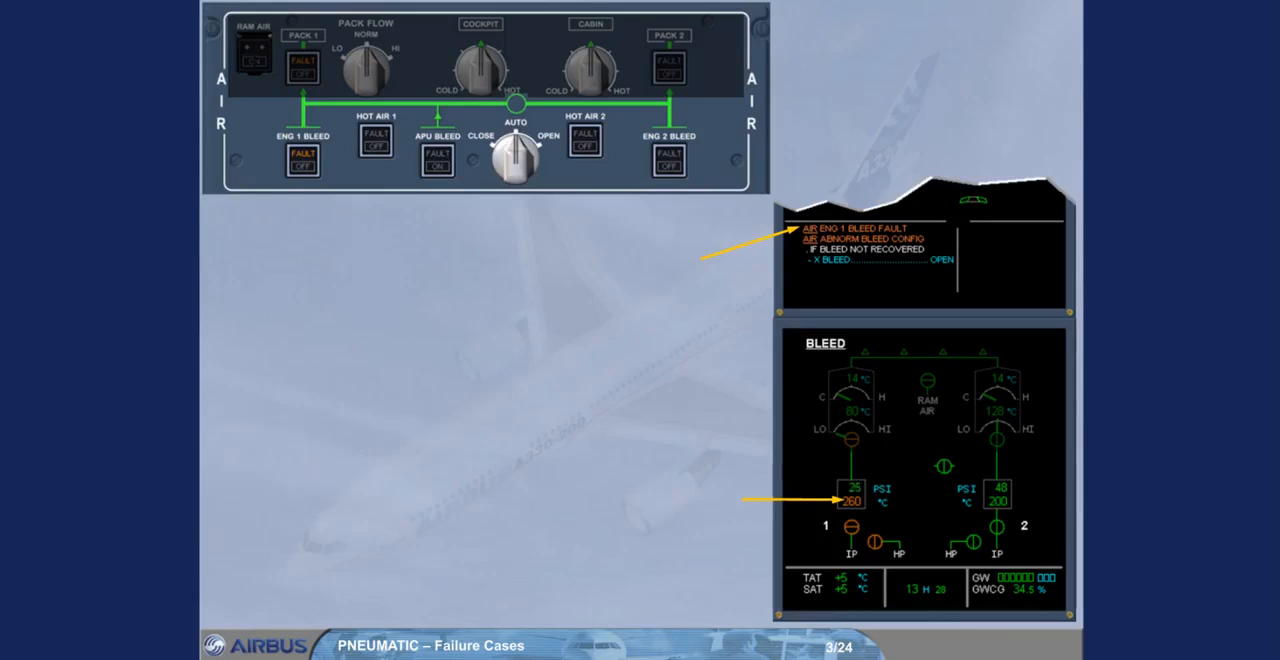
click(302, 155)
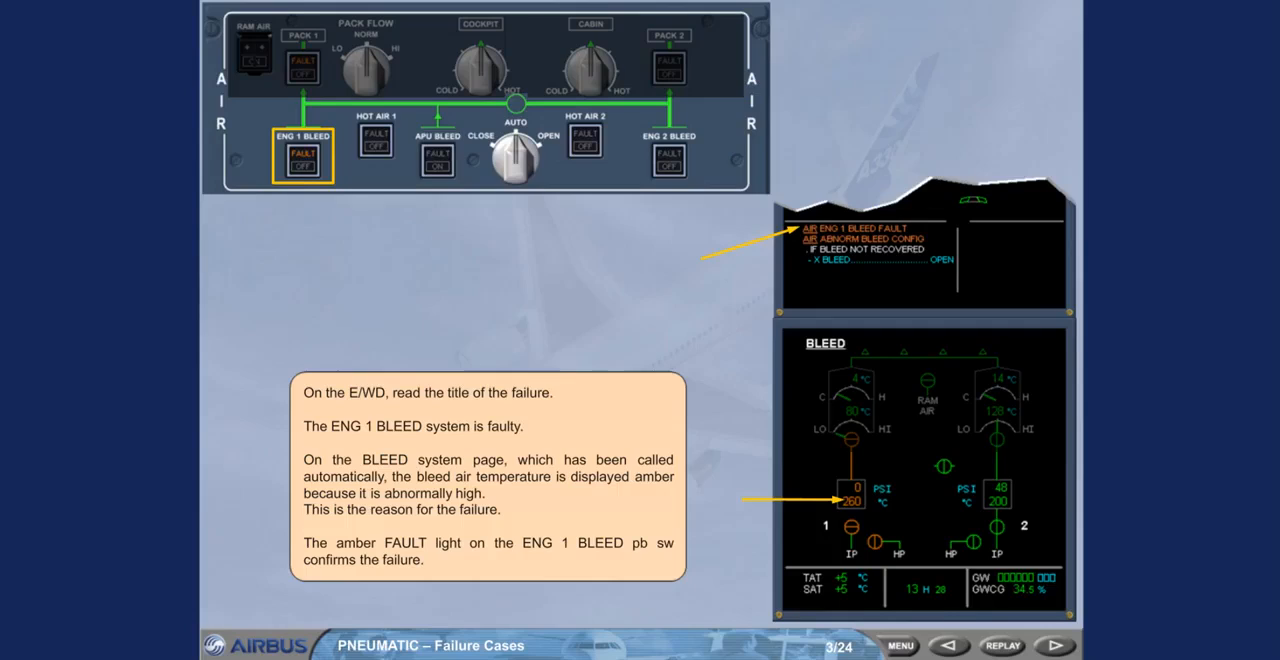
- Advance to slide 4: the BMC closed the ENG 1 bleed valve, causing ABNORM BLEED CONFIG
click(1053, 645)
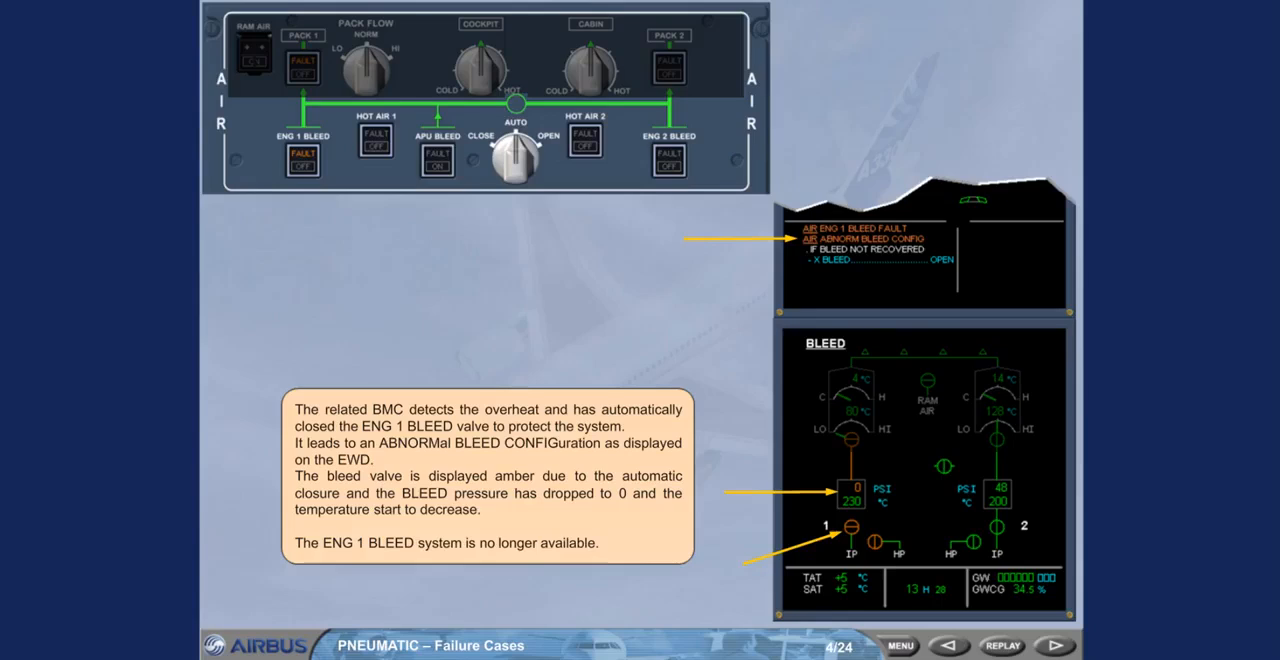
- Step through slides 5 and 6 to slide 7, with X BLEED OPEN and engine 2 supplying both sides
click(1054, 645)
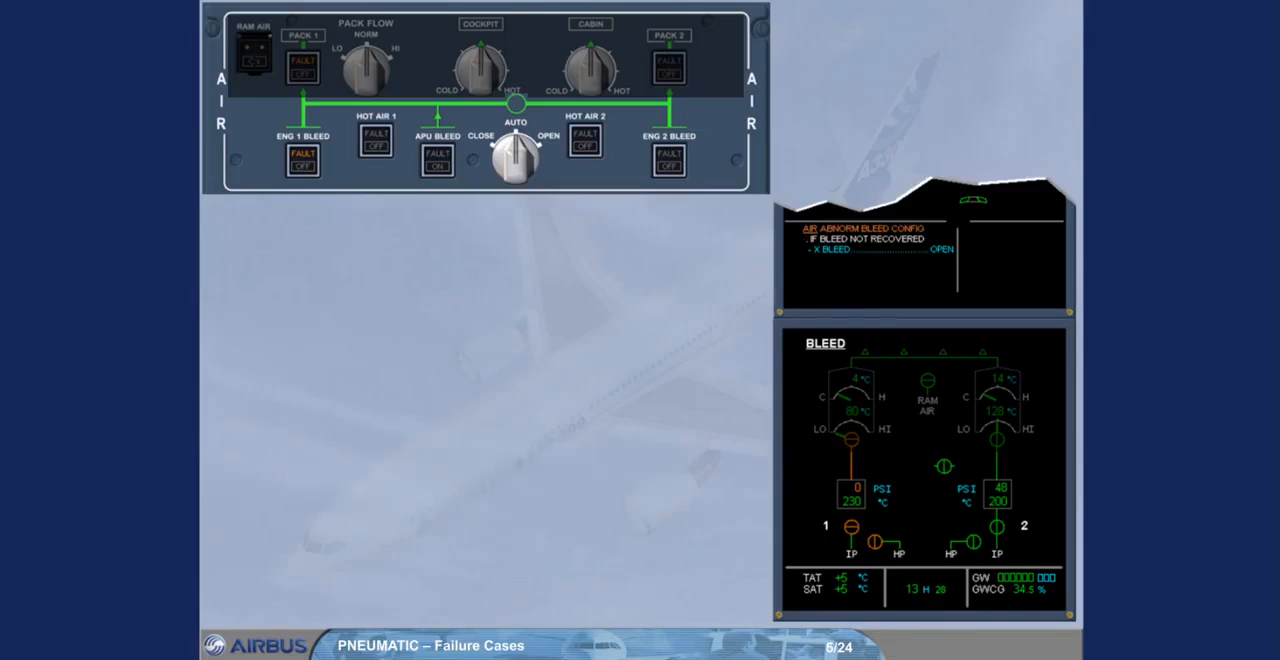
click(516, 155)
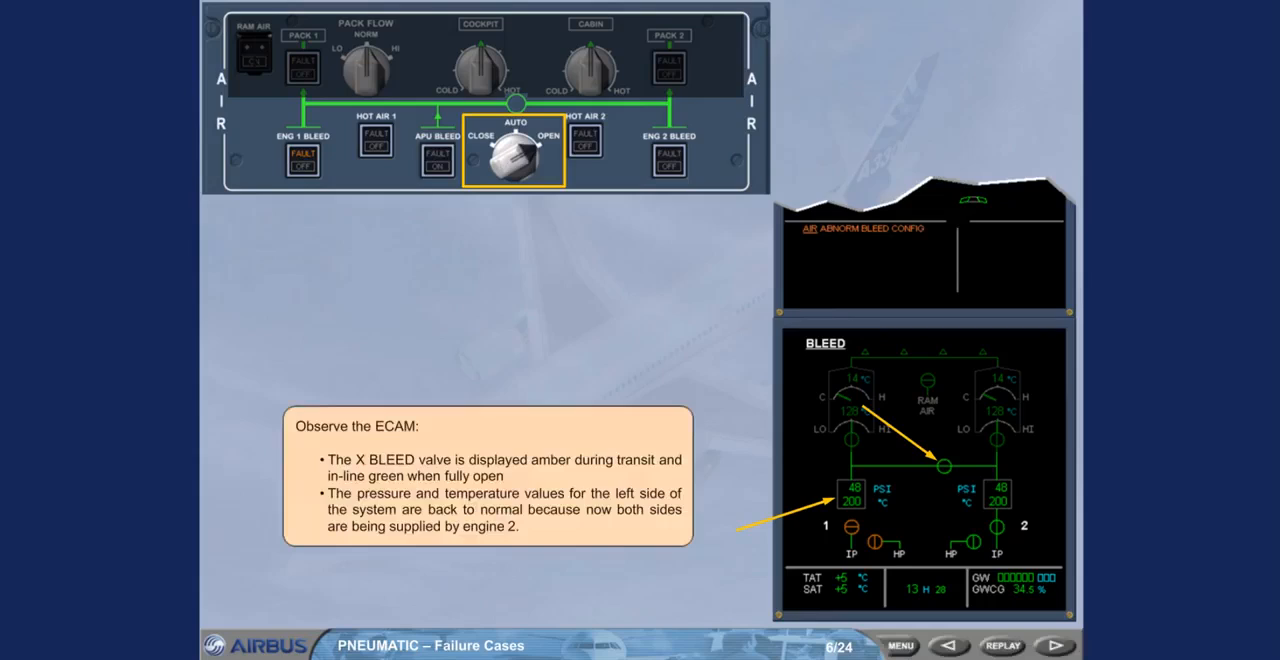
click(1057, 645)
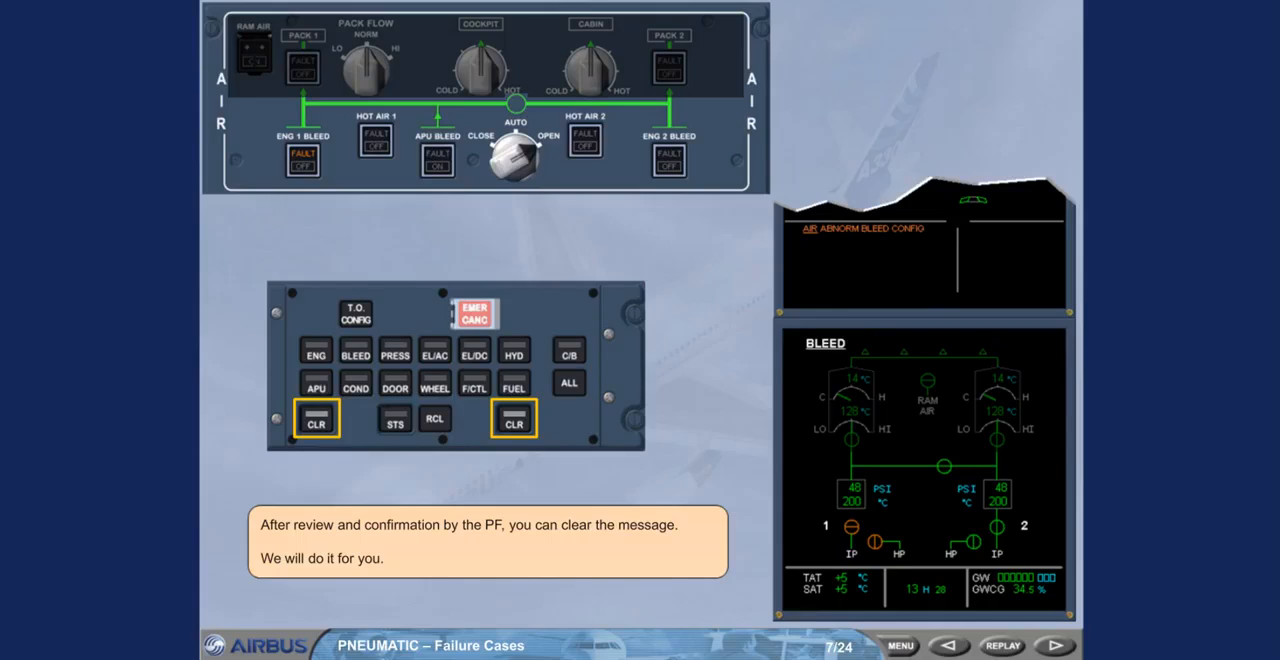
- Advance to slide 8, whose STATUS page lists ENG 1 BLEED as inoperative
click(393, 418)
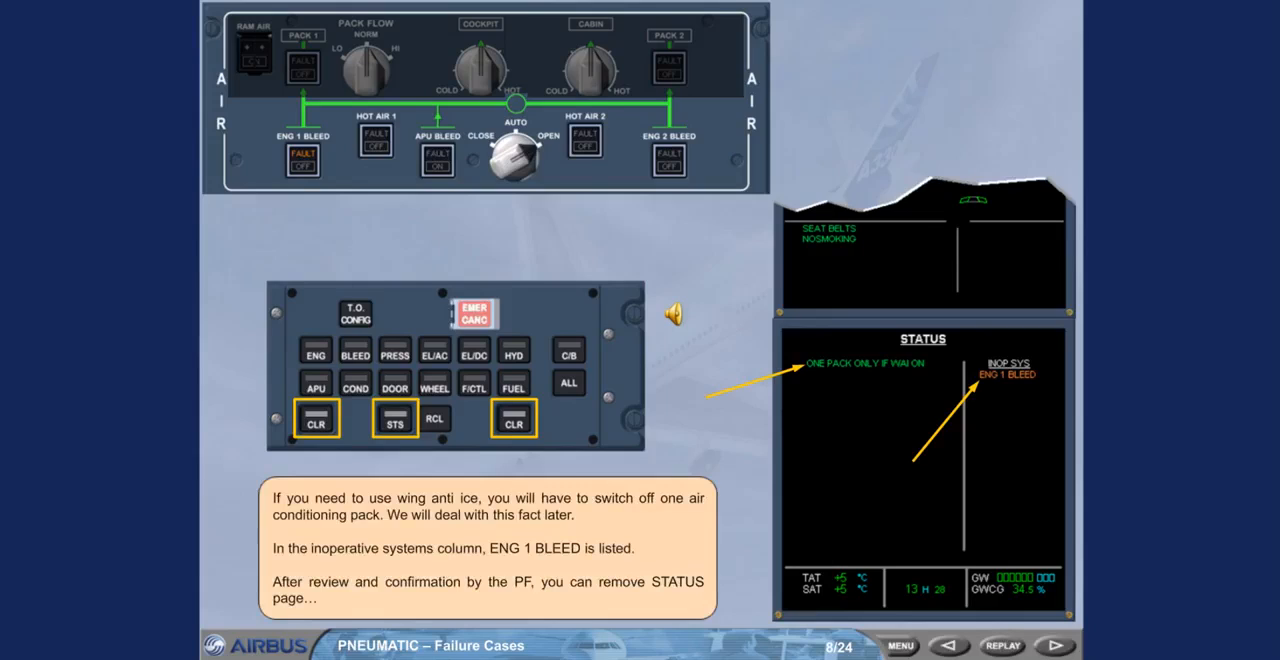
- Advance to slide 9 announcing the ECAM action completed, with STATUS removed
click(1051, 645)
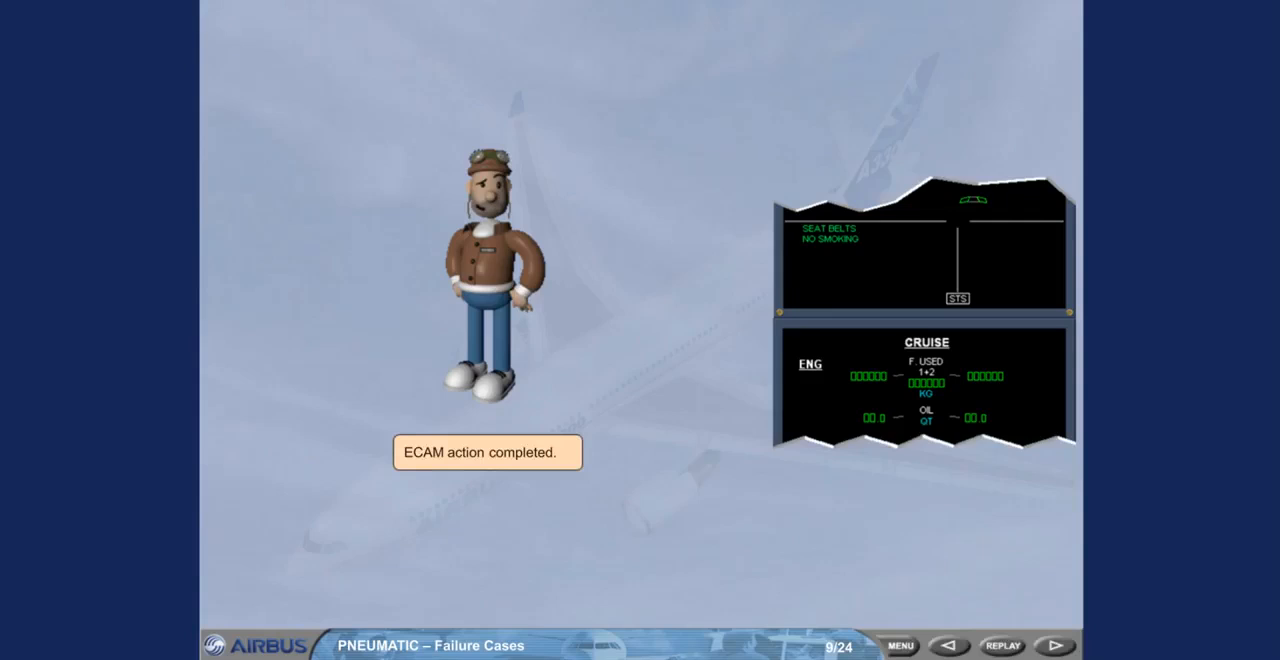
- Step through slides 9 and 10 to slide 11, where wing anti-ice on calls for PACK 1 OFF
click(1054, 645)
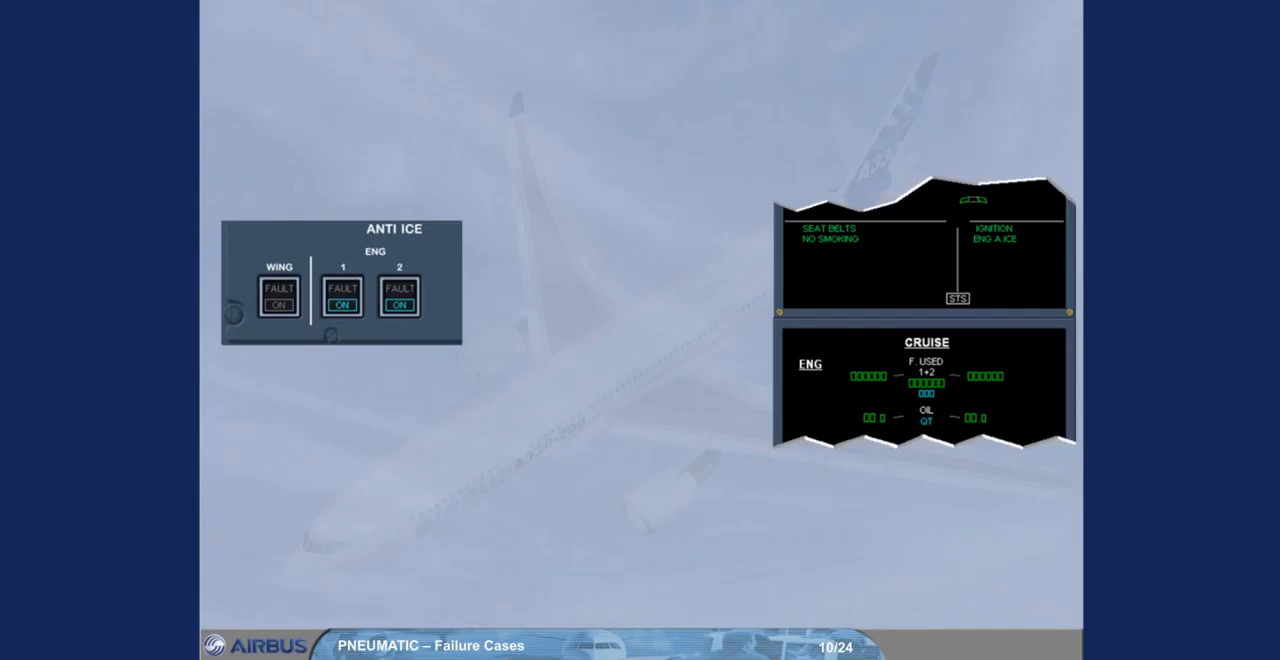
click(278, 294)
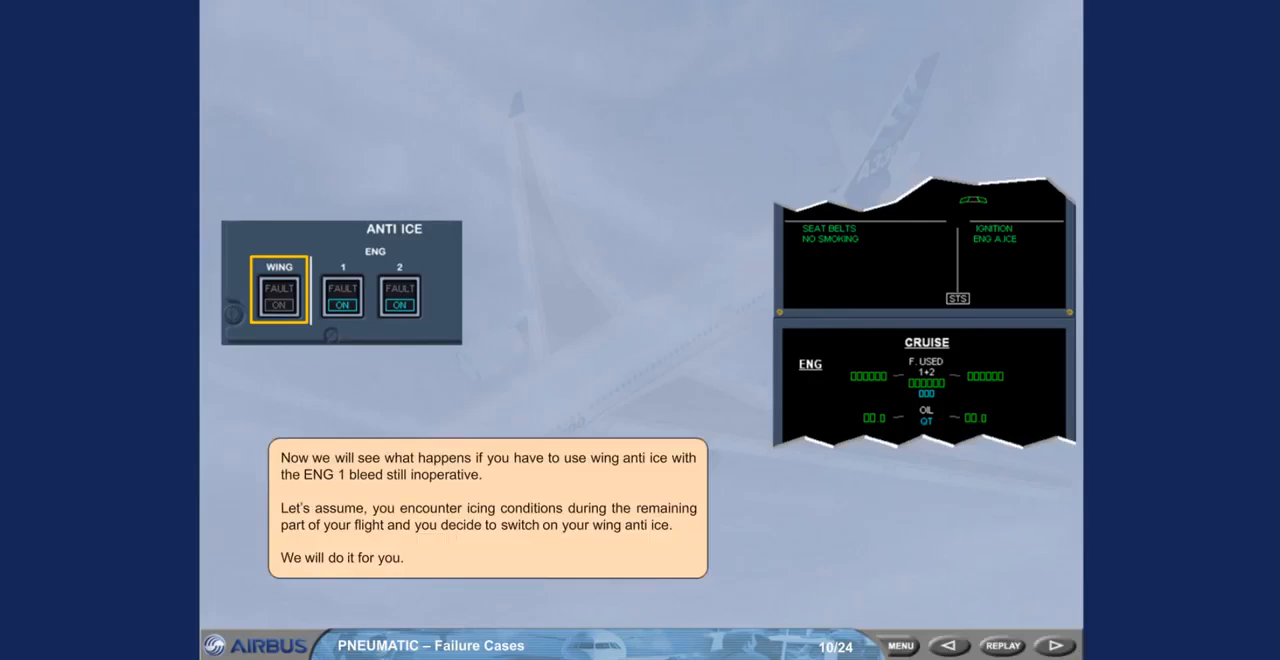
click(1055, 645)
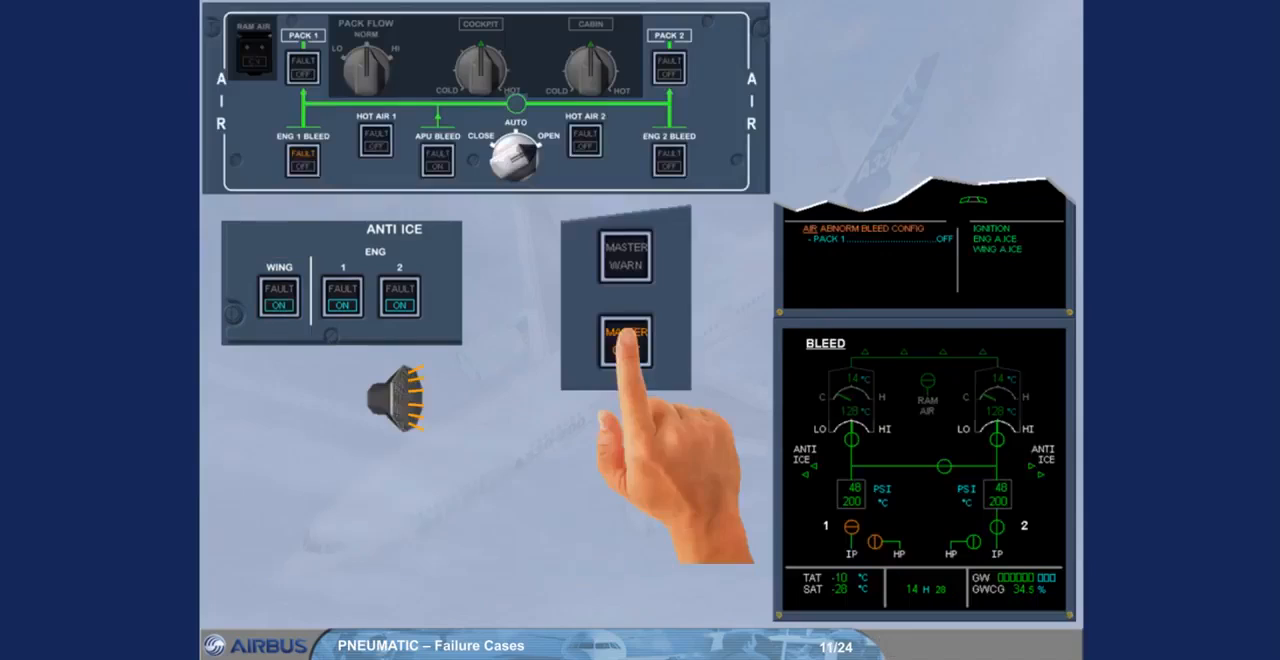
- Trigger the Master Caution and reach PACK 1 off, listed as inoperative on STATUS
click(625, 343)
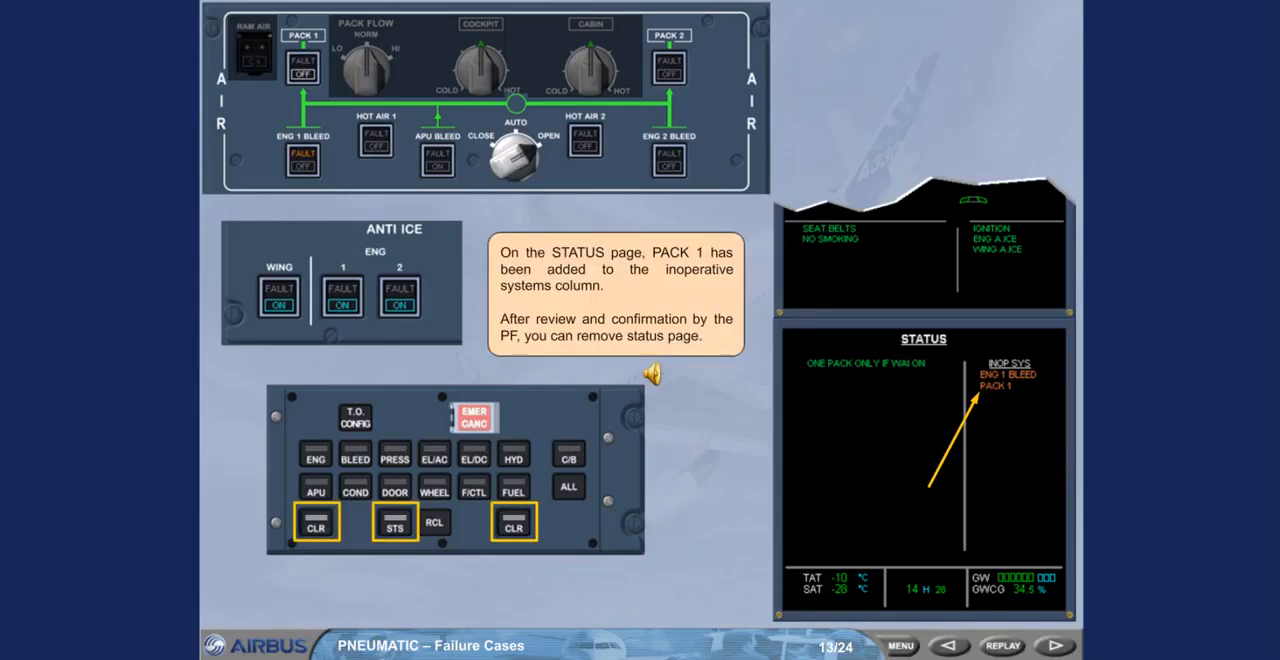
- Open slide 14, which adds a LEFT WING LEAK failure to the current configuration
click(1054, 645)
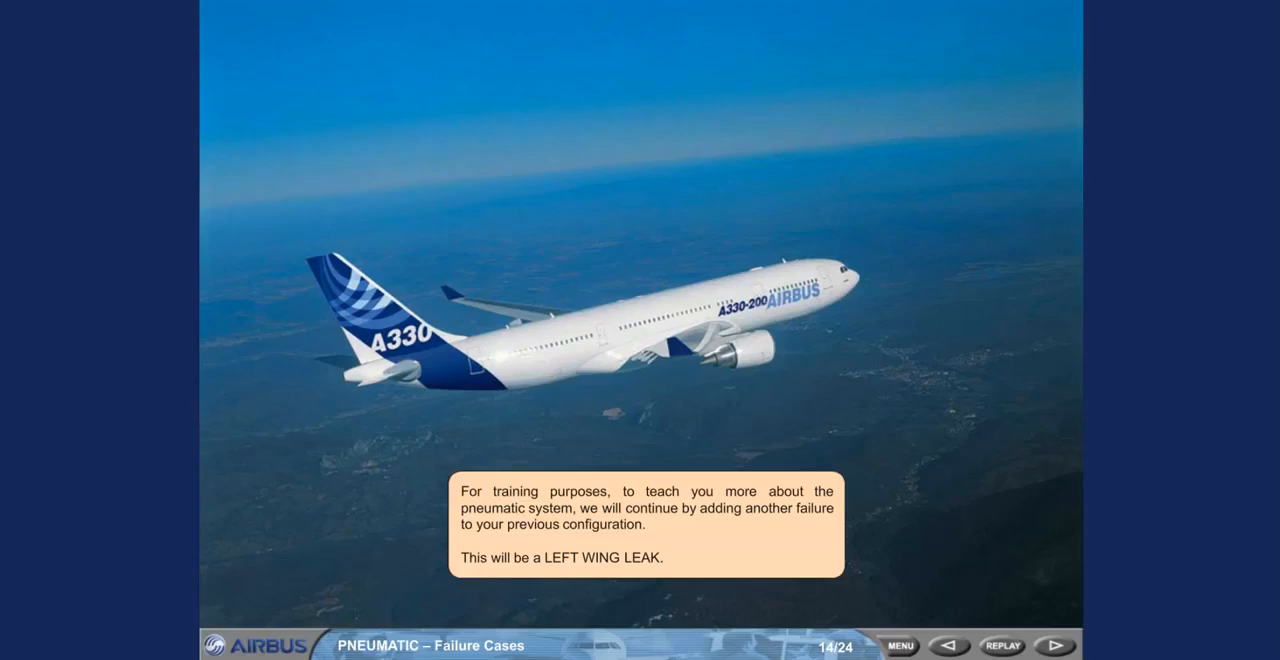
- Advance from the slide 15 L WING LEAK warning to the slide 16 overheat explanation
click(1054, 645)
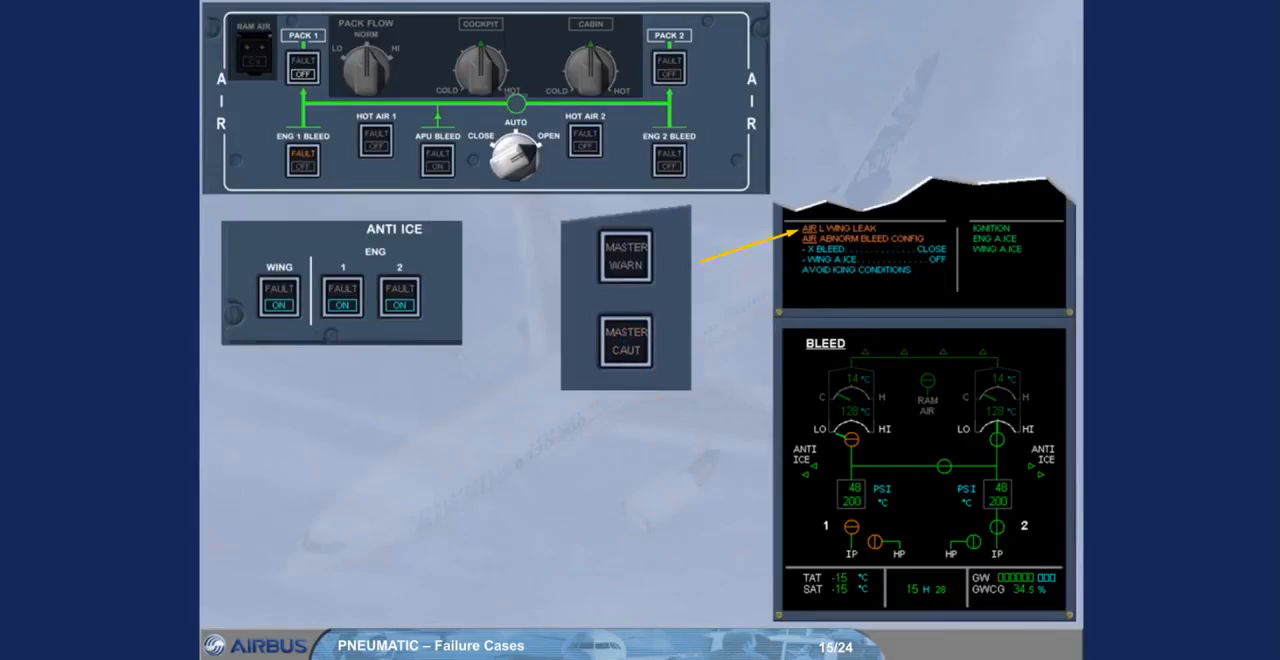
click(824, 343)
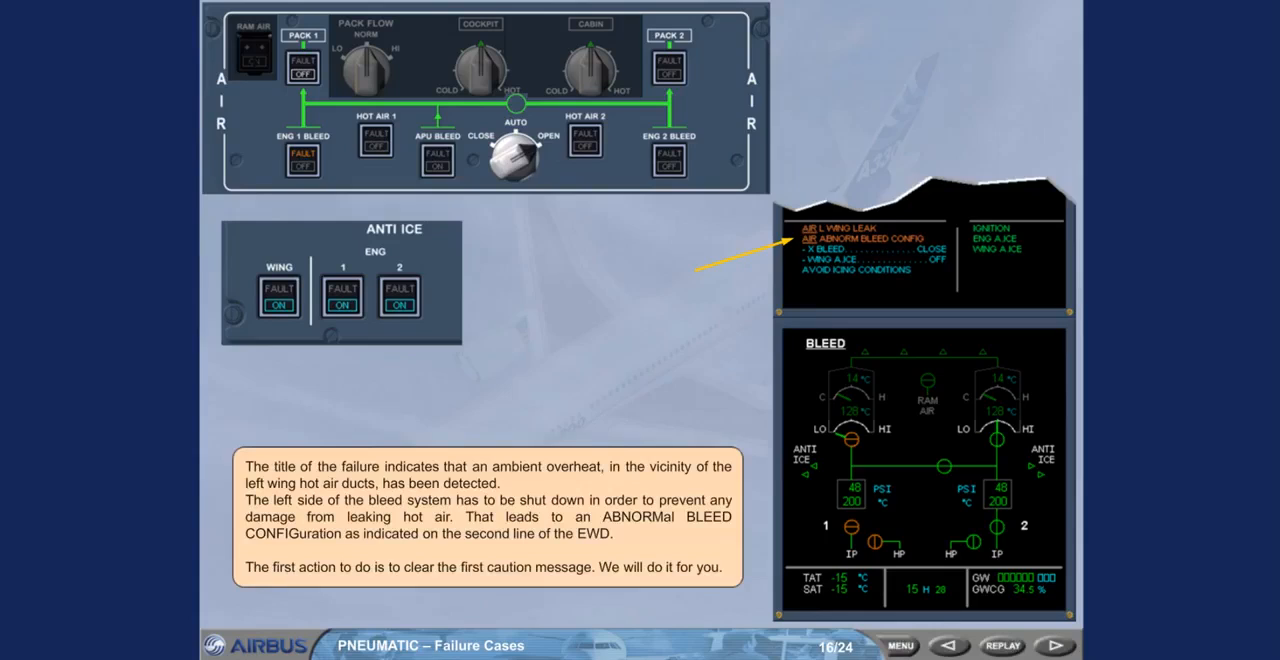
- Step through slide 17 to slide 18, with X BLEED at CLOSE and left bleed pressure zero
click(1053, 645)
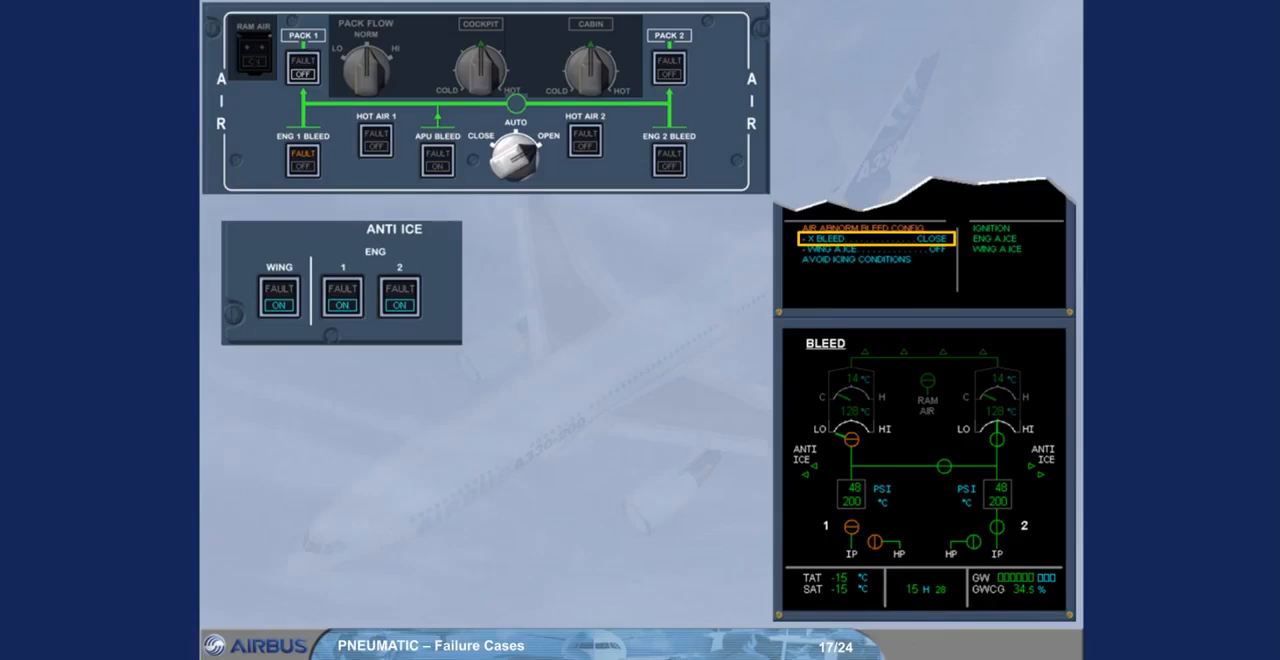
click(1051, 645)
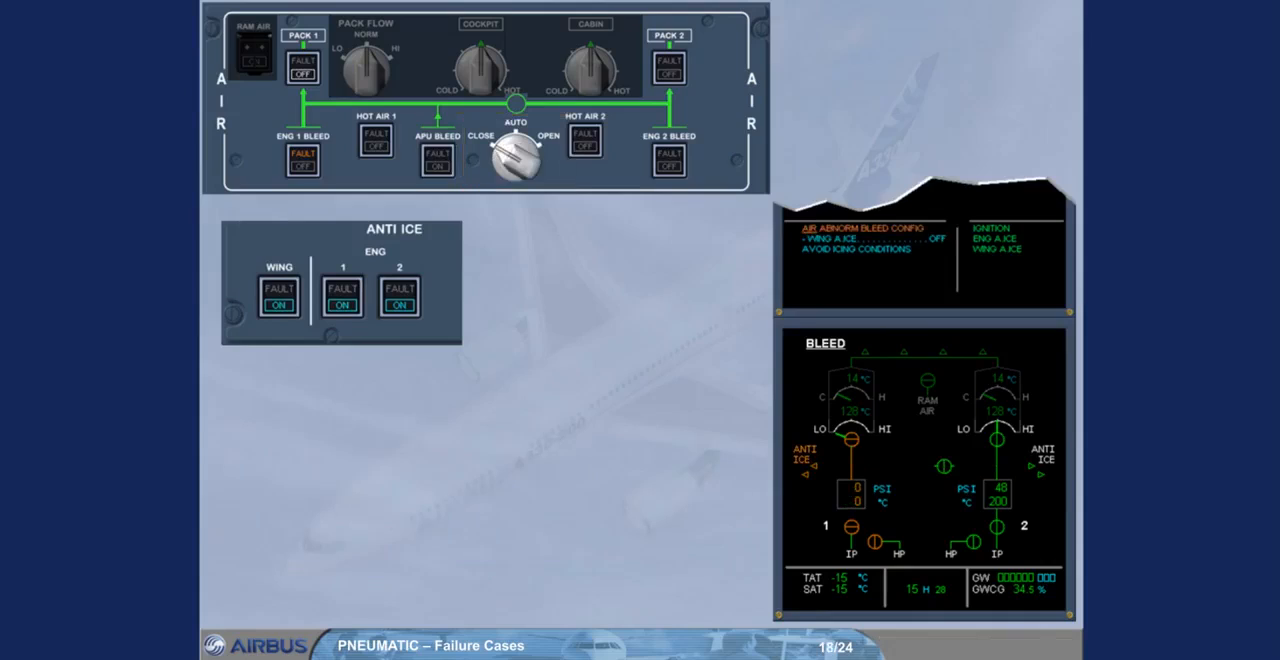
- Apply WING A.ICE OFF and advance to slide 19 explaining one wing isn't de-iced alone
click(516, 155)
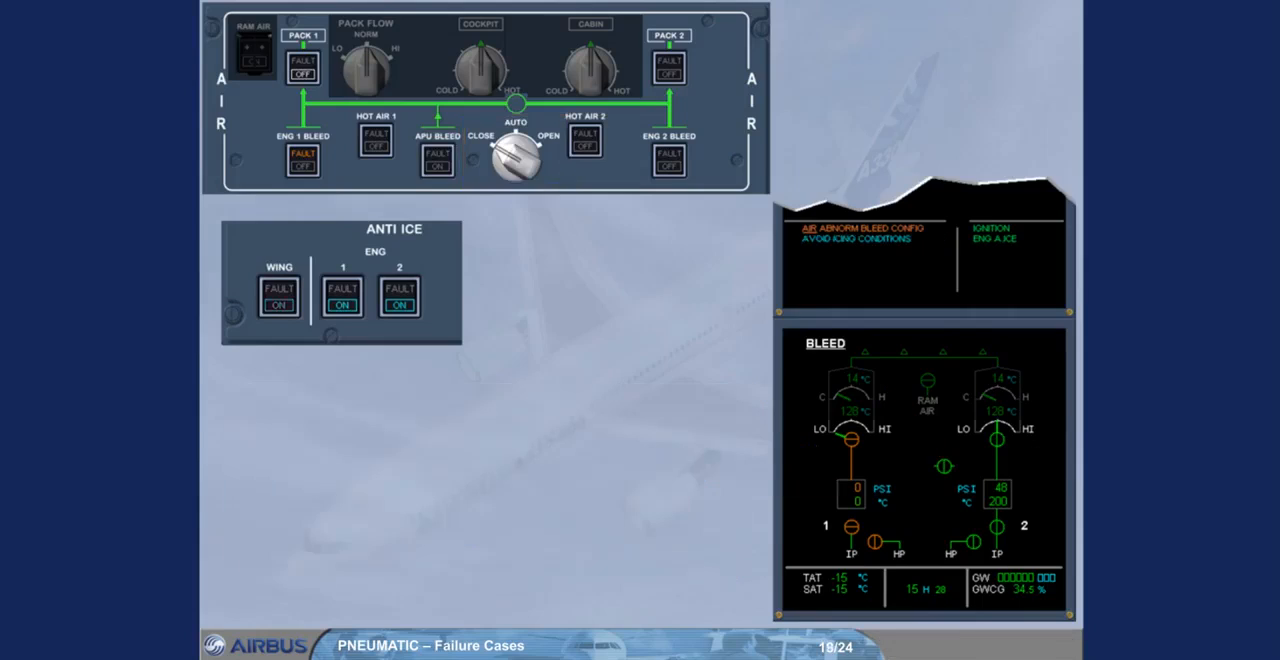
click(278, 293)
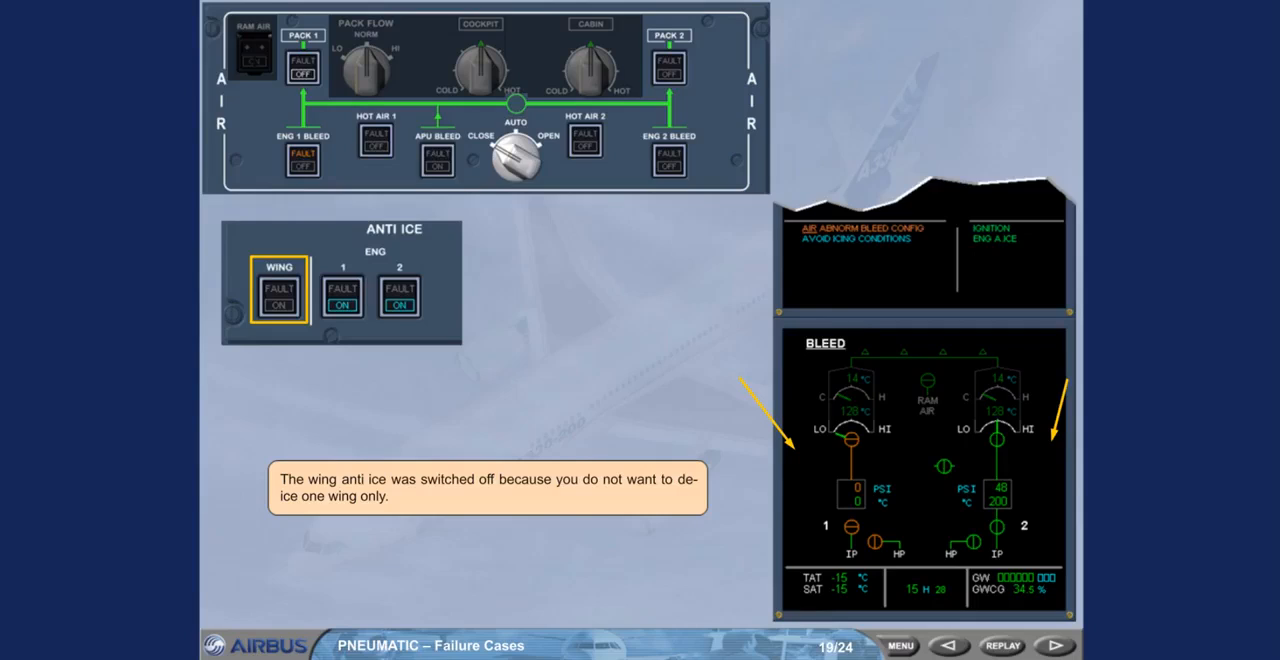
- Advance to slide 21 showing WING ANTI ICE and APU BLEED inoperative on STATUS
click(1053, 645)
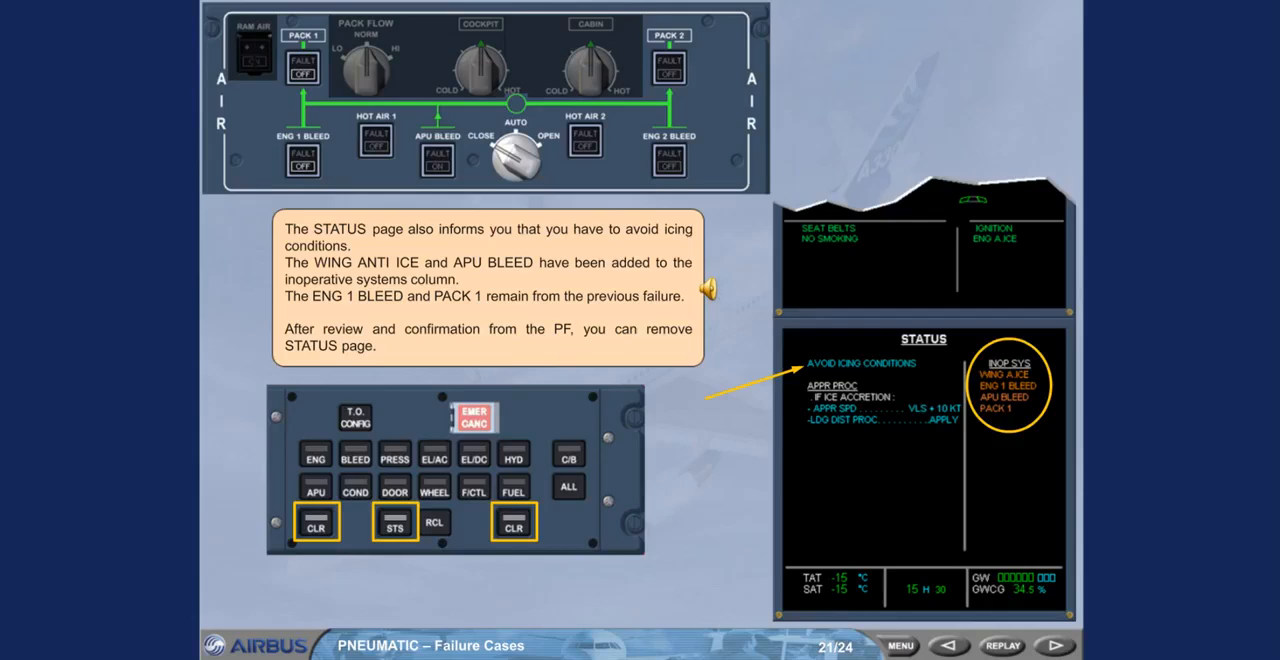
- Advance through slide 22 to slide 23 showing the X BLEED FAULT and manual crossbleed request
click(1052, 645)
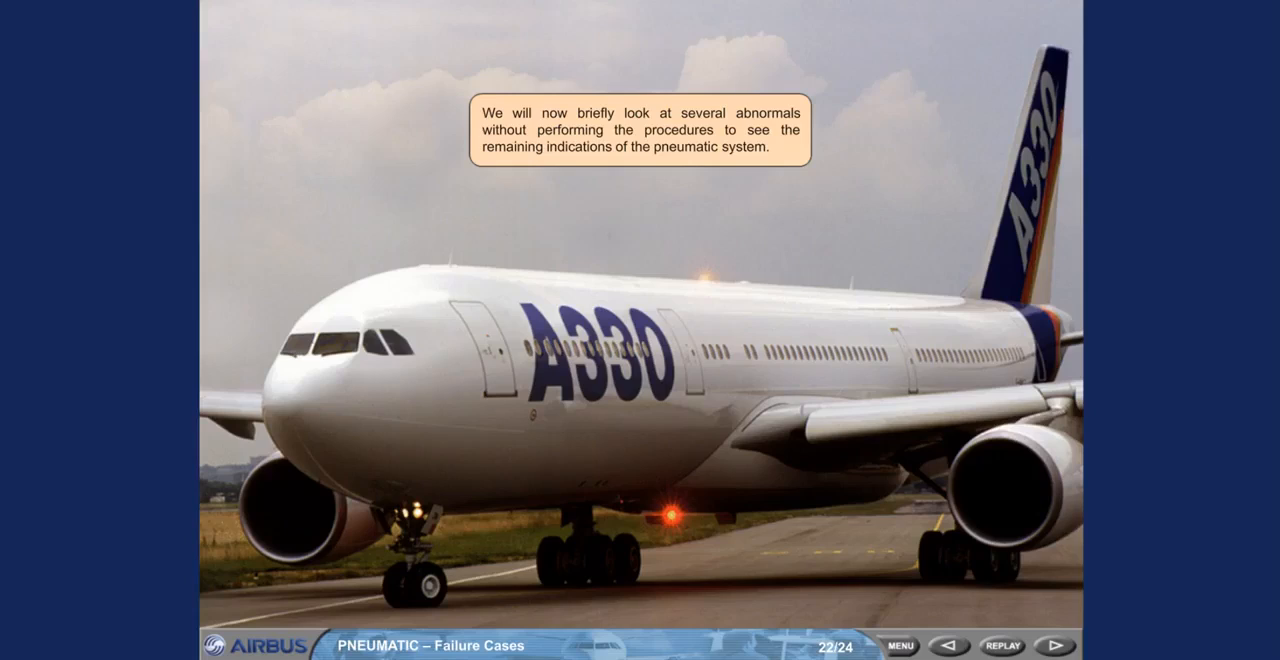
click(1054, 645)
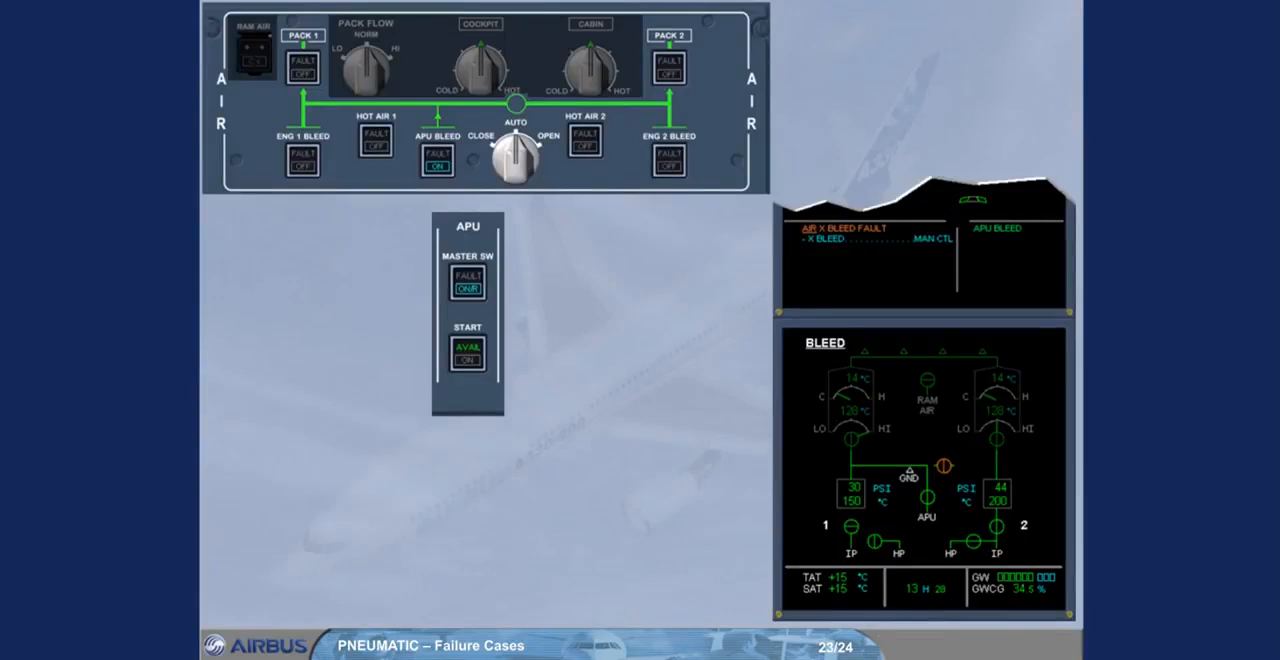
- Open slide 24 and step through the X BLEED selector and APU BLEED pushbutton indications
click(435, 160)
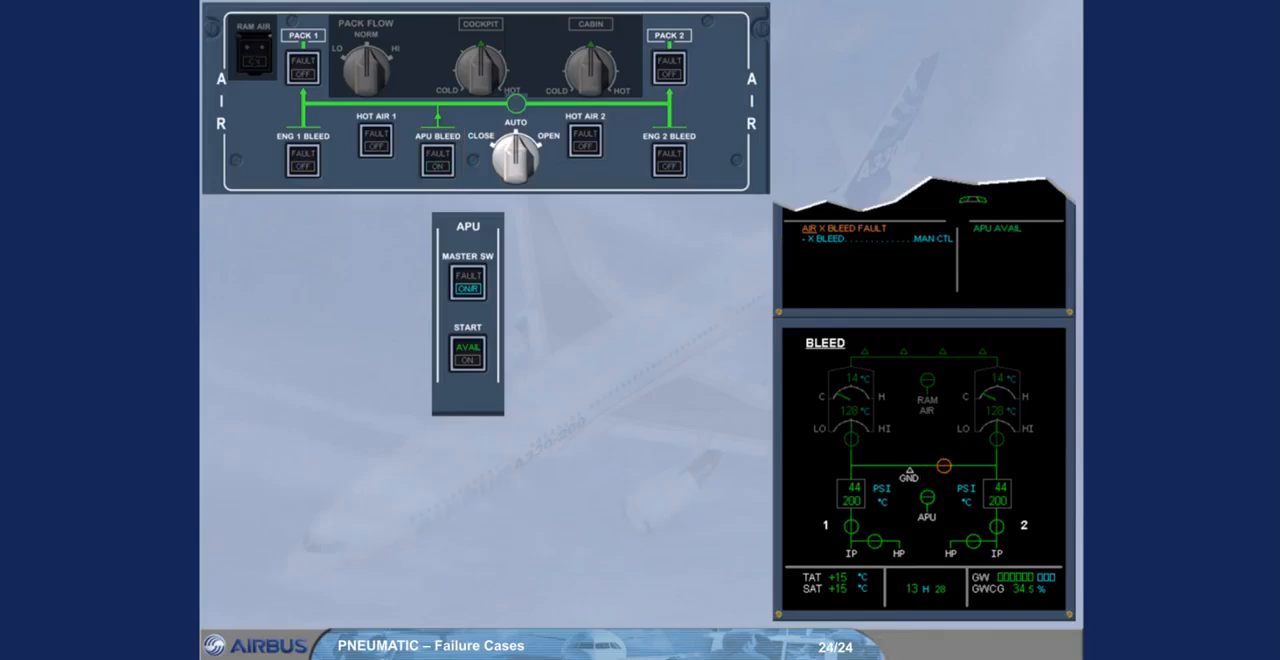
click(515, 155)
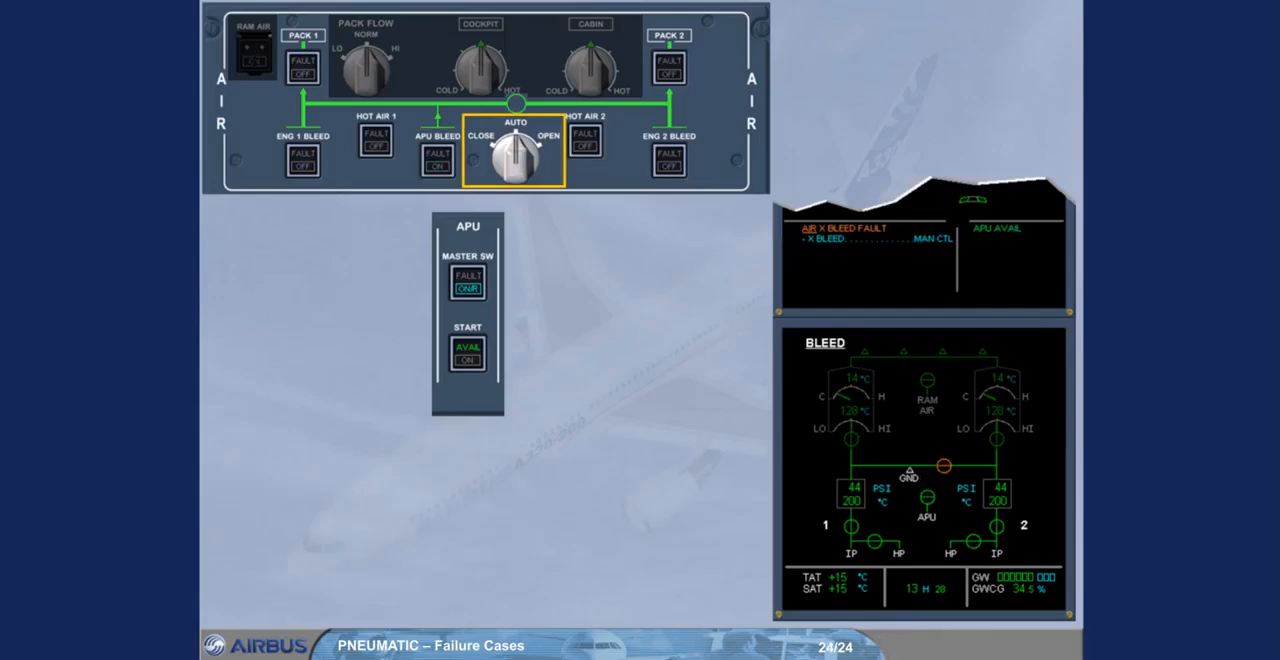
click(434, 160)
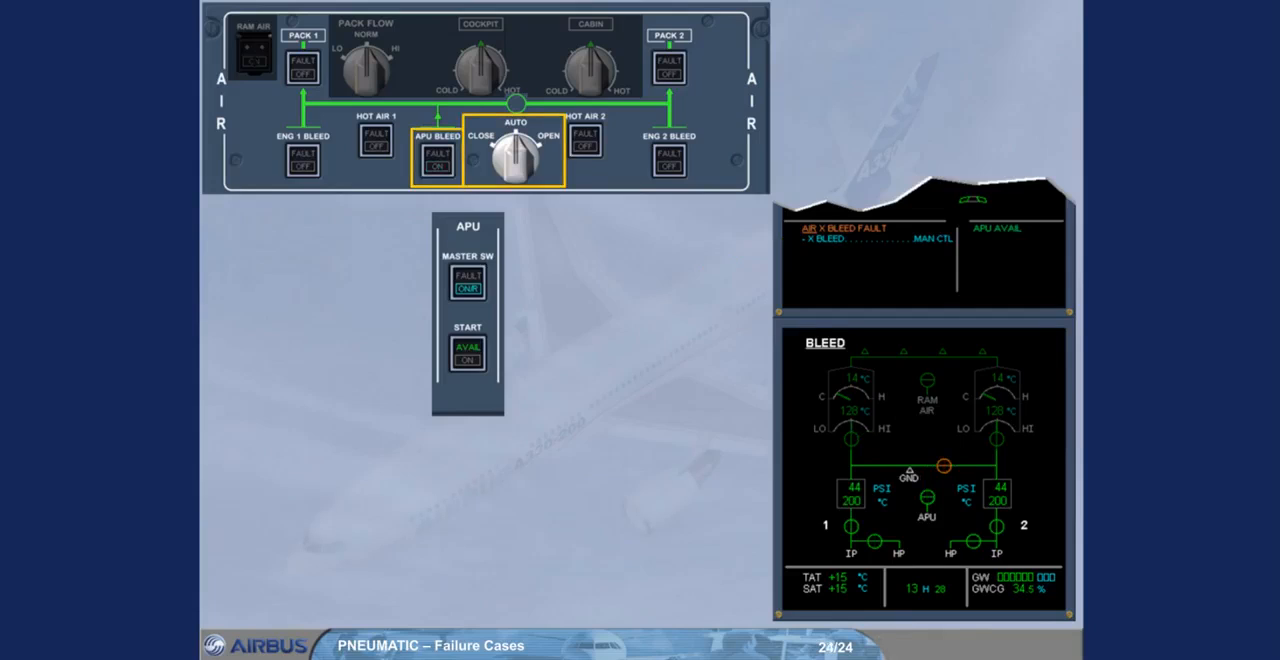